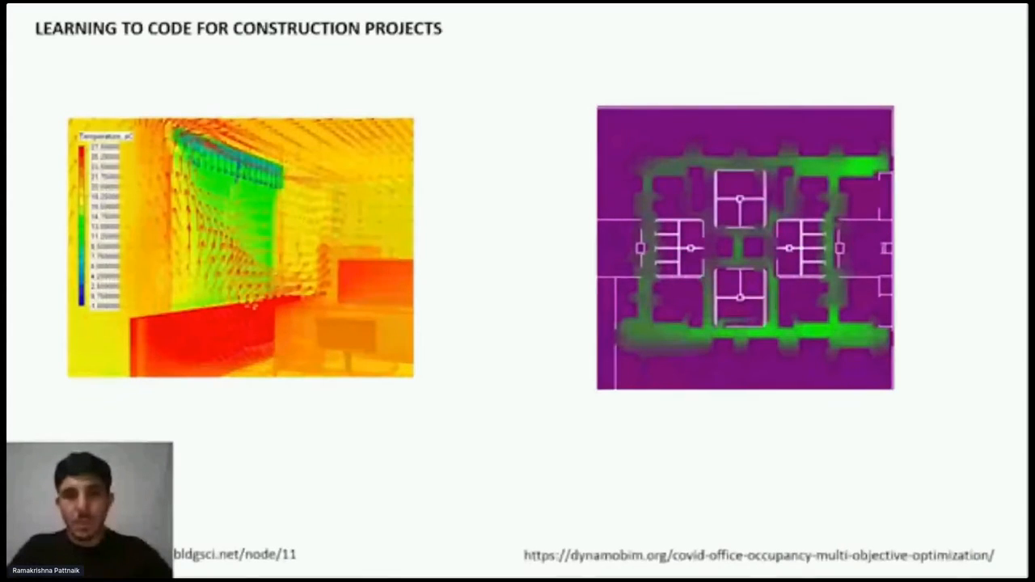
Advance past the 'Learning to code for construction projects' slide.
key("Right")
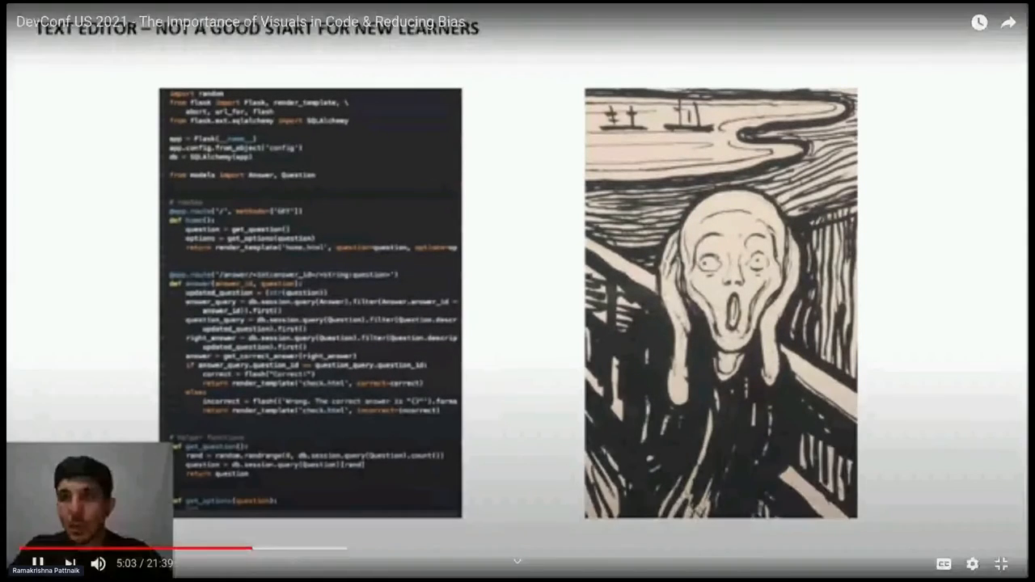
mouse_move(254, 549)
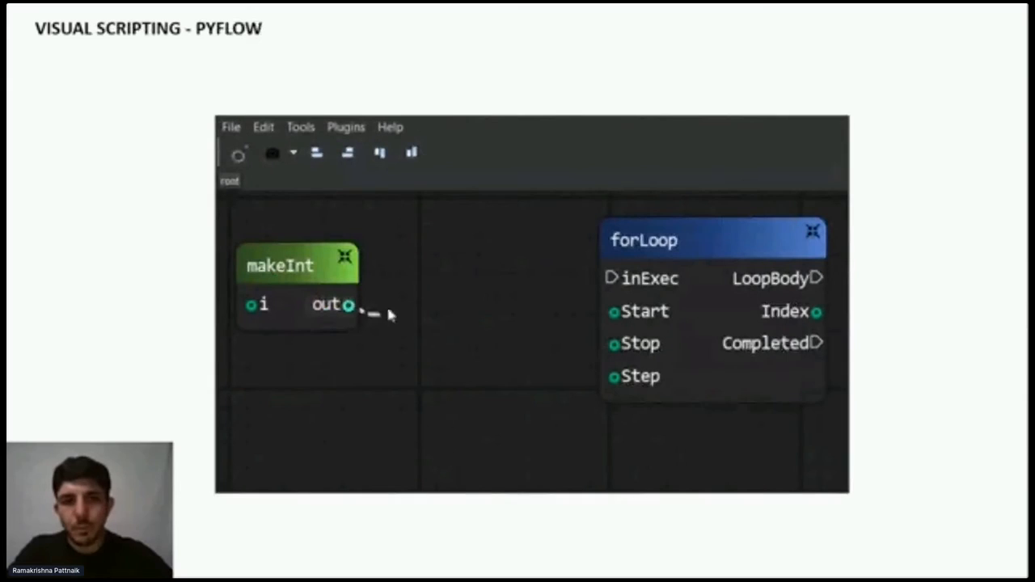
Drag nodes and wires around in the PyFlow visual scripting demo as it plays.
left_click_drag(349, 304, 613, 343)
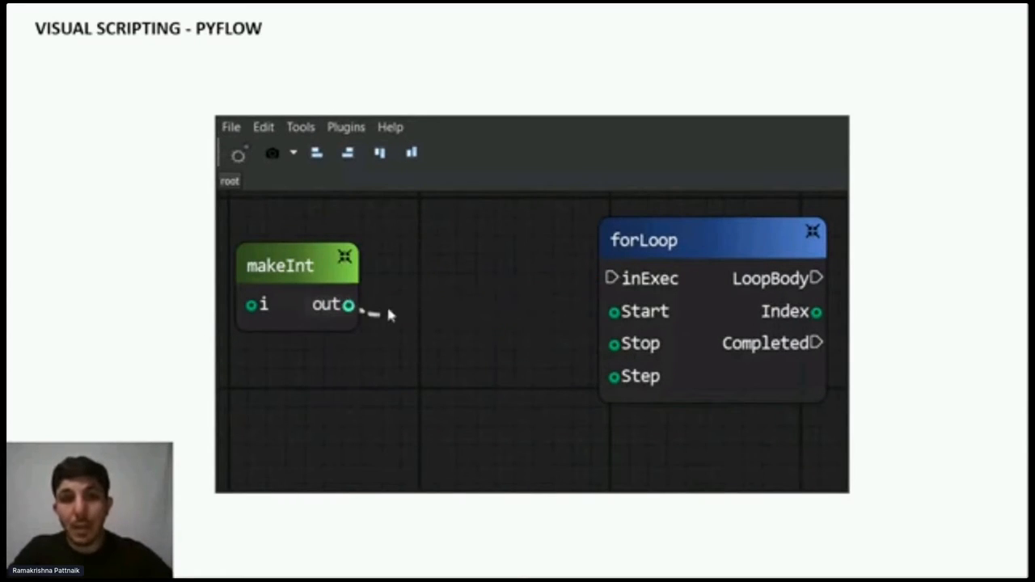
left_click_drag(349, 304, 614, 342)
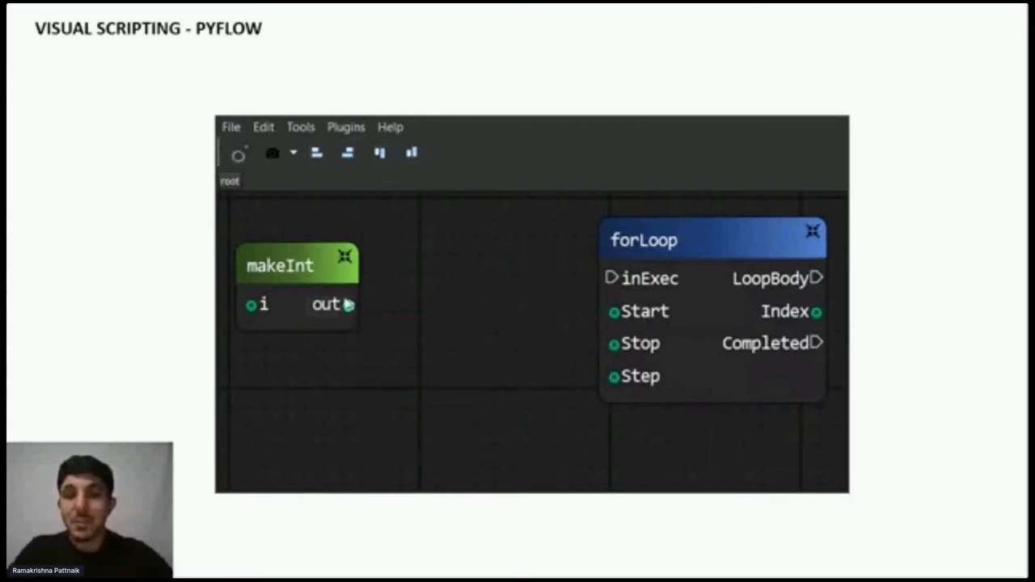
left_click_drag(349, 304, 614, 376)
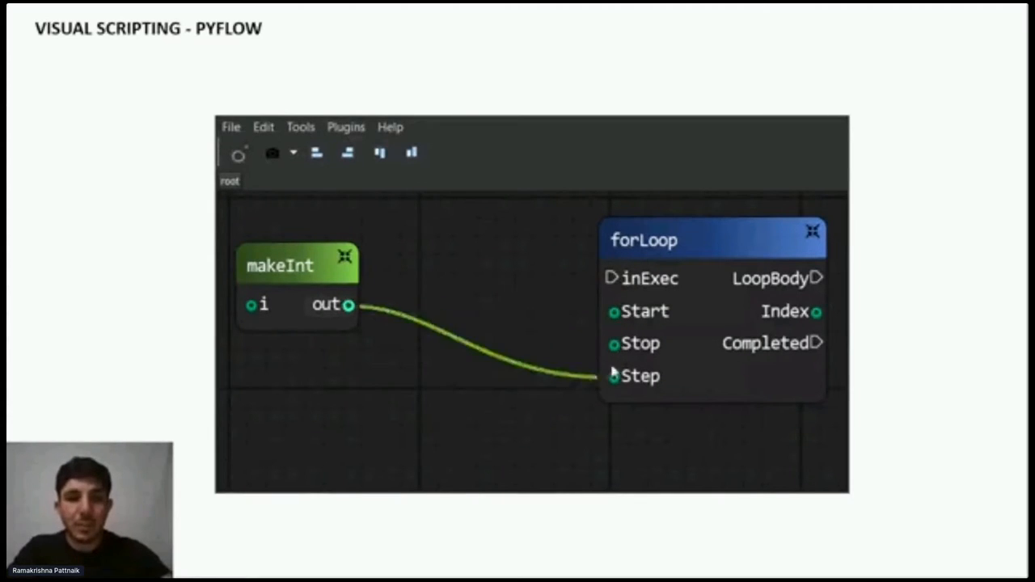
left_click_drag(614, 375, 614, 310)
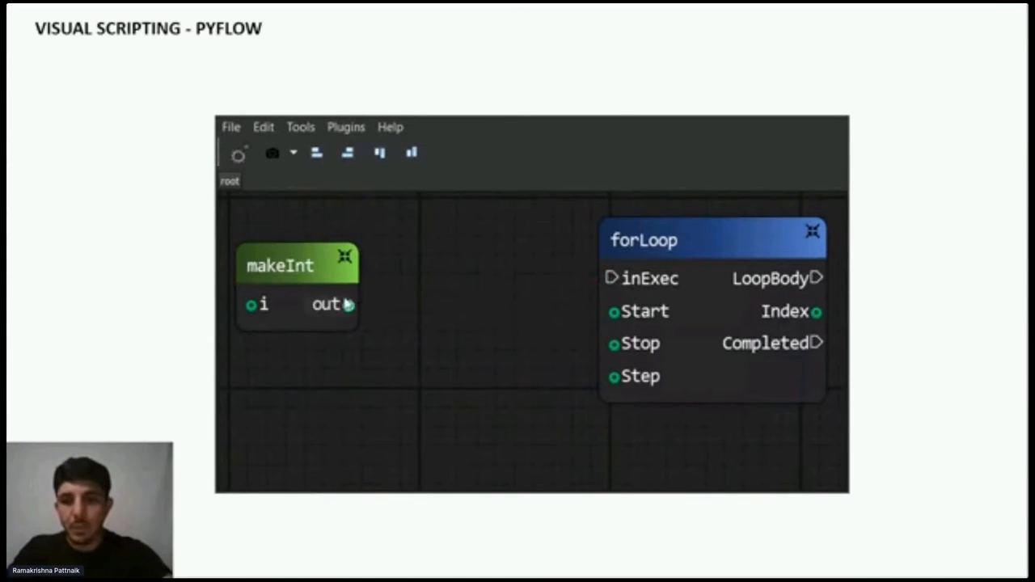
left_click_drag(349, 304, 613, 342)
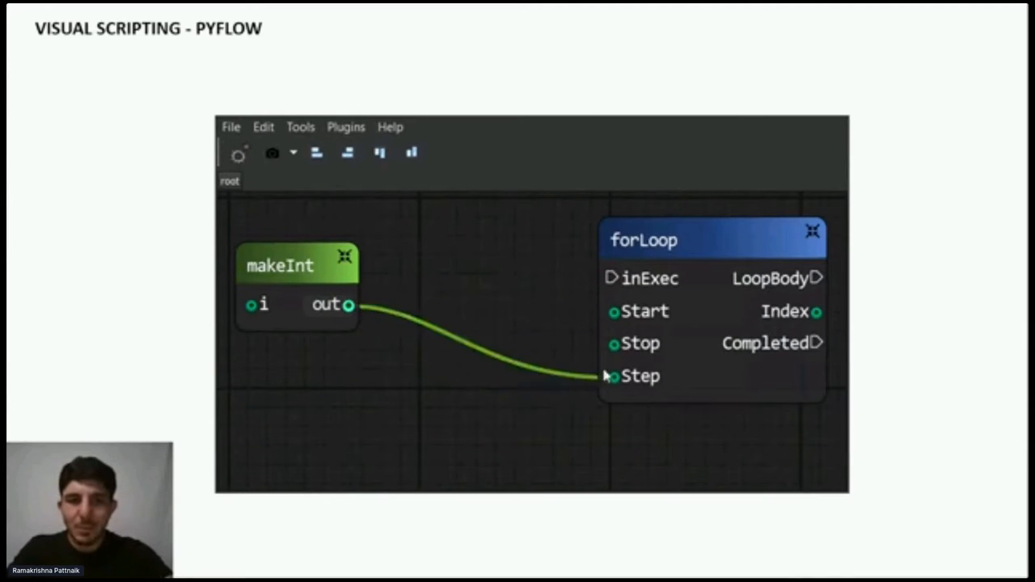
left_click_drag(614, 375, 615, 310)
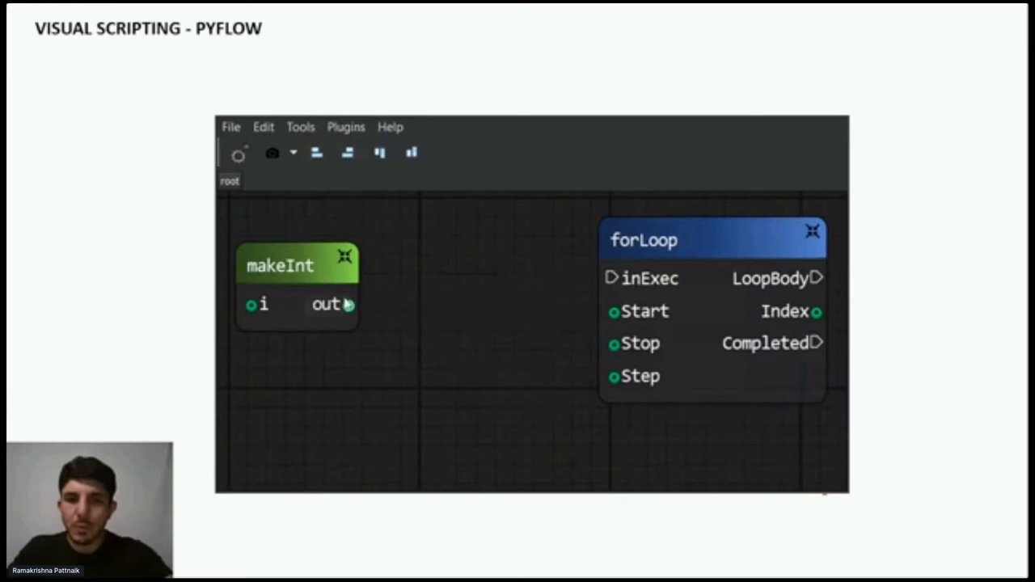
left_click_drag(349, 304, 612, 343)
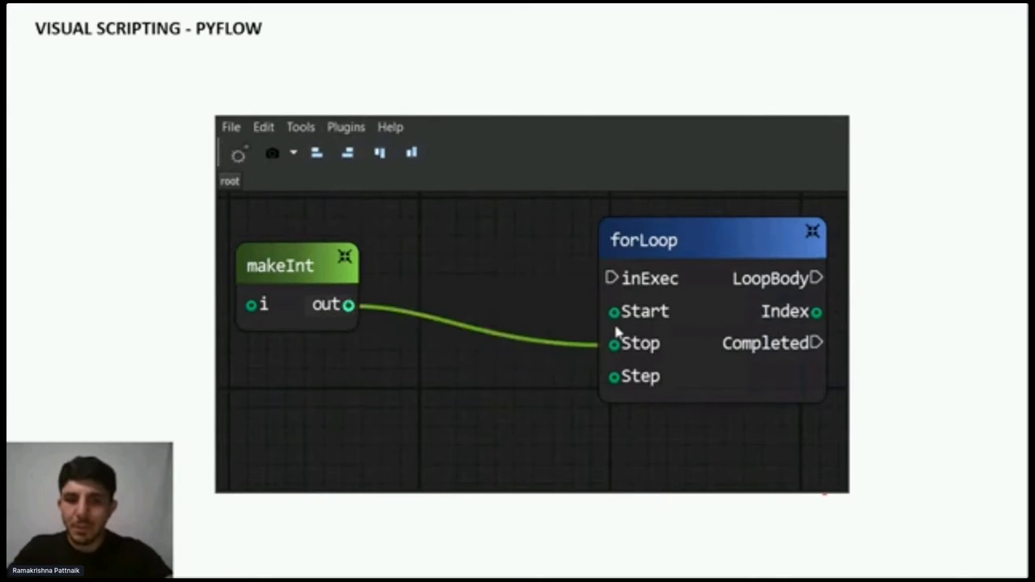
left_click_drag(349, 304, 613, 375)
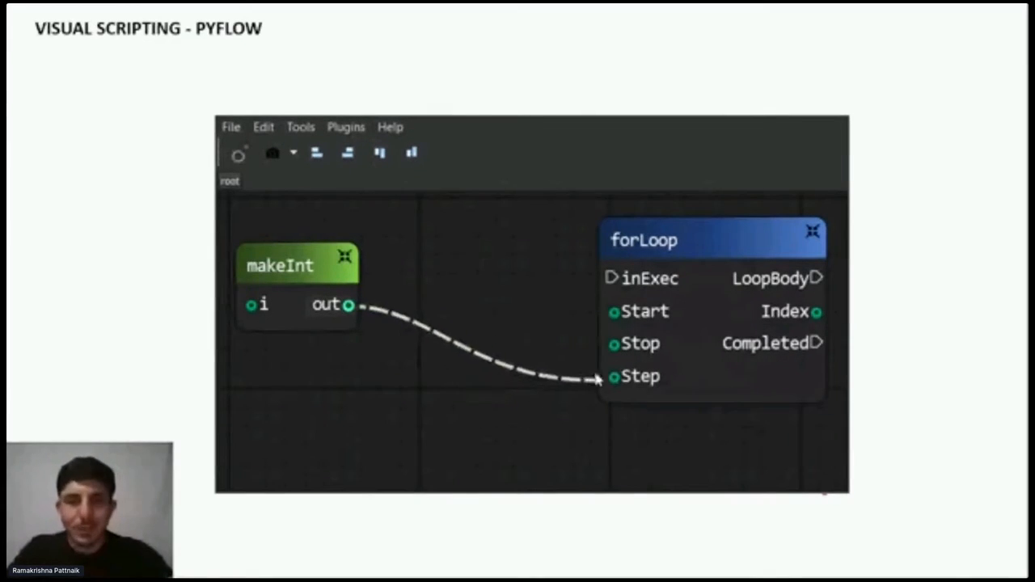
left_click_drag(349, 304, 614, 310)
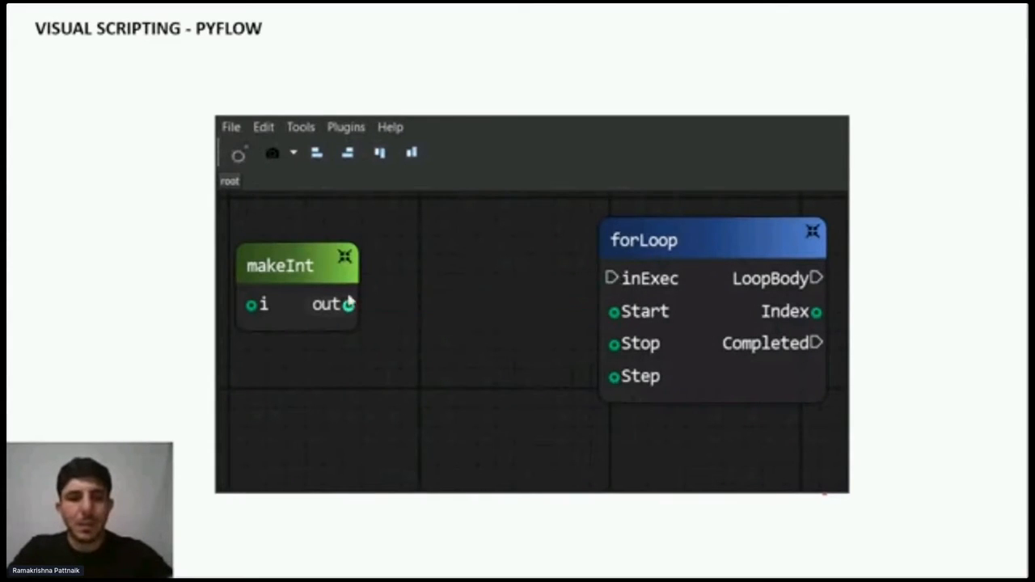
left_click_drag(349, 304, 613, 312)
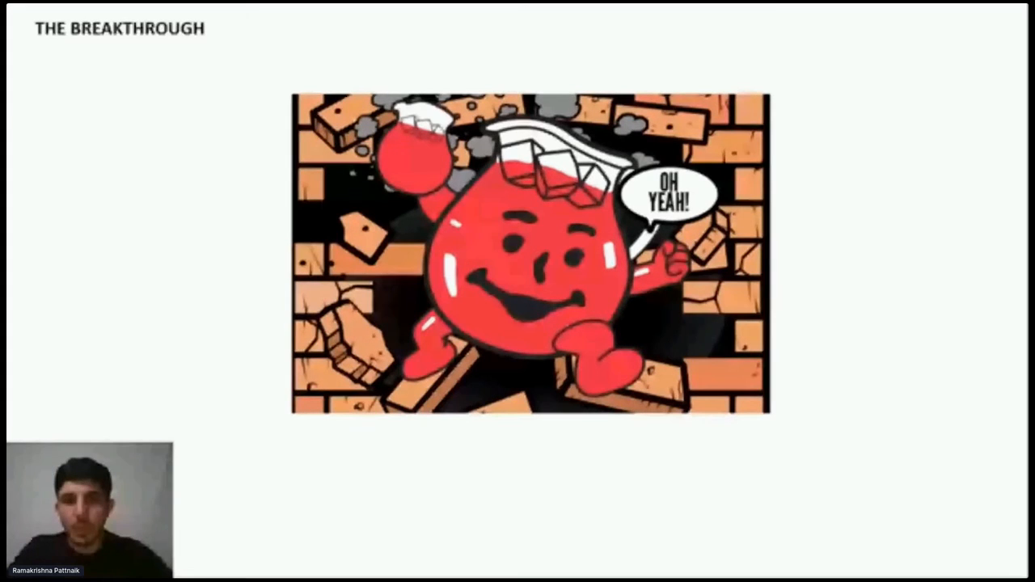
Advance to the '3D Modeling to Visual Scripting' slide.
key("Right")
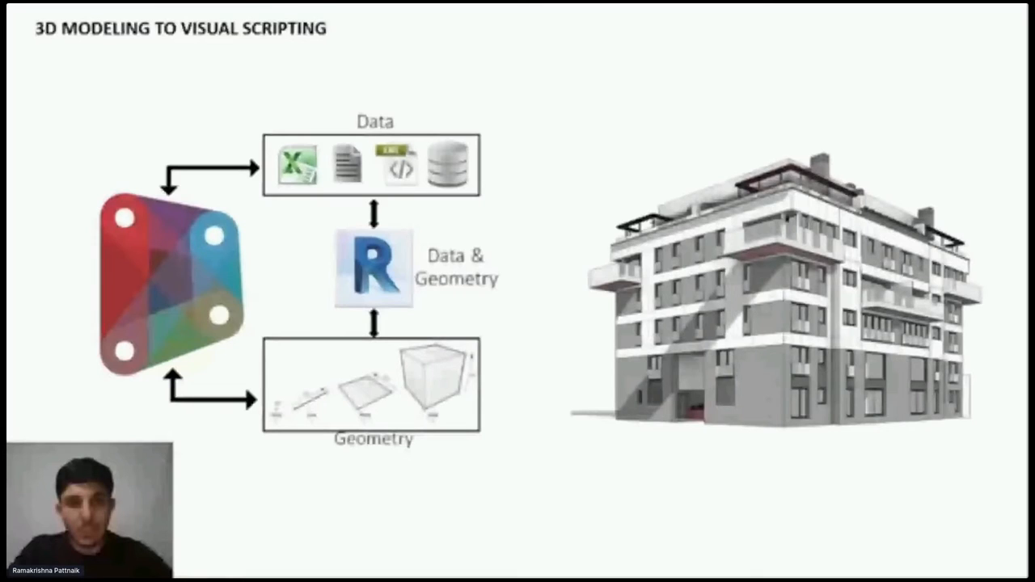
Advance to the 'Computational Modeling – Dynamo Low Code' slide.
key("Right")
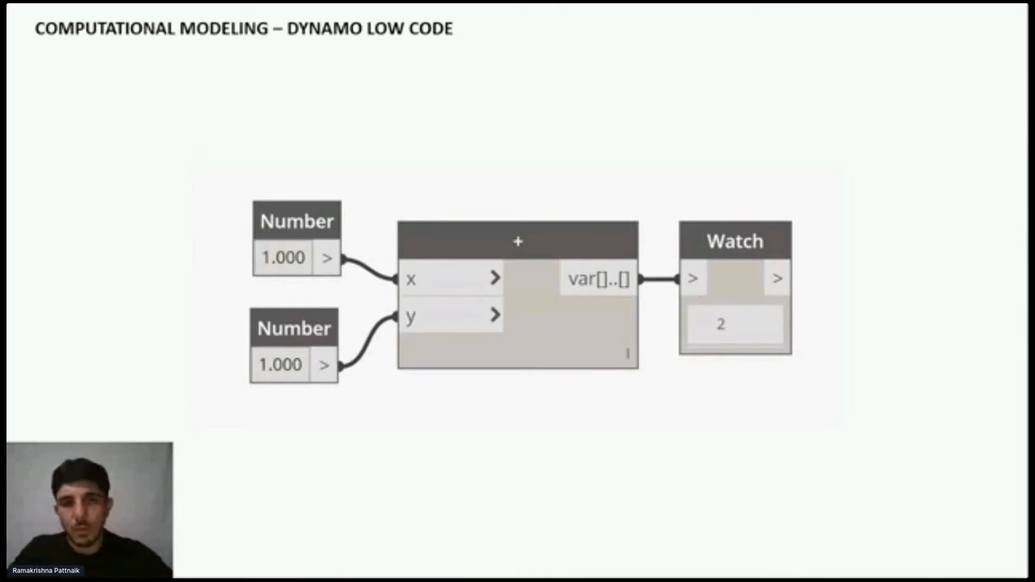
Advance to the 'Computational Modeling – Inputs and Outputs' slide.
key("Right")
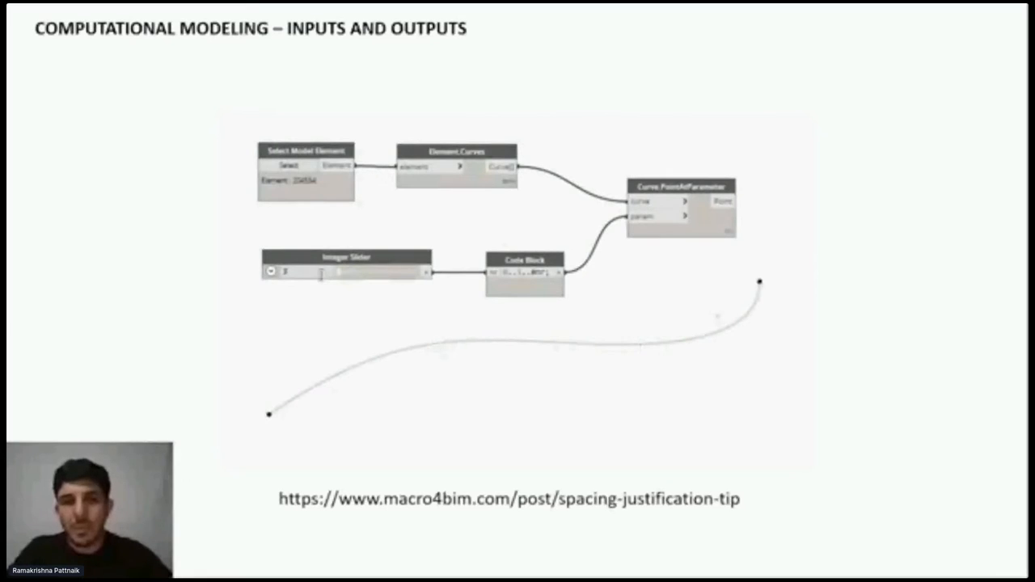
Drag the Integer Slider to vary the point count, ending at 2 so only the curve's endpoints remain.
left_click_drag(320, 272, 364, 271)
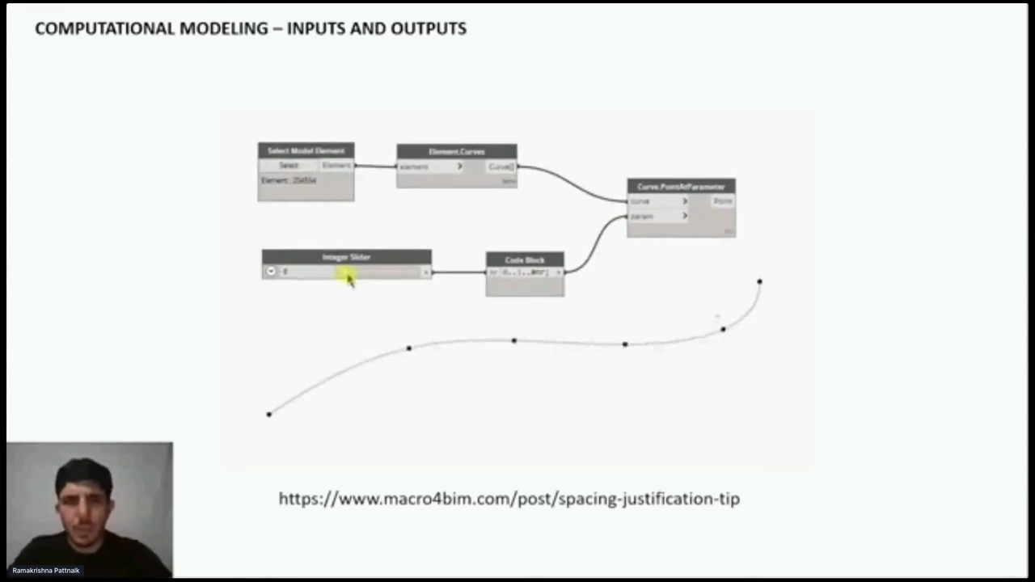
left_click_drag(347, 272, 340, 271)
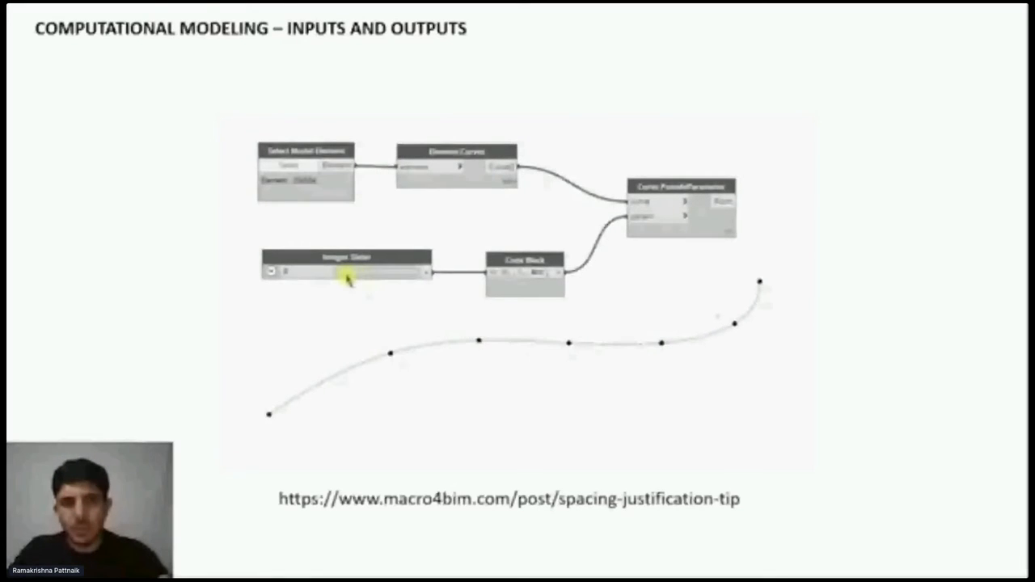
left_click_drag(352, 271, 356, 272)
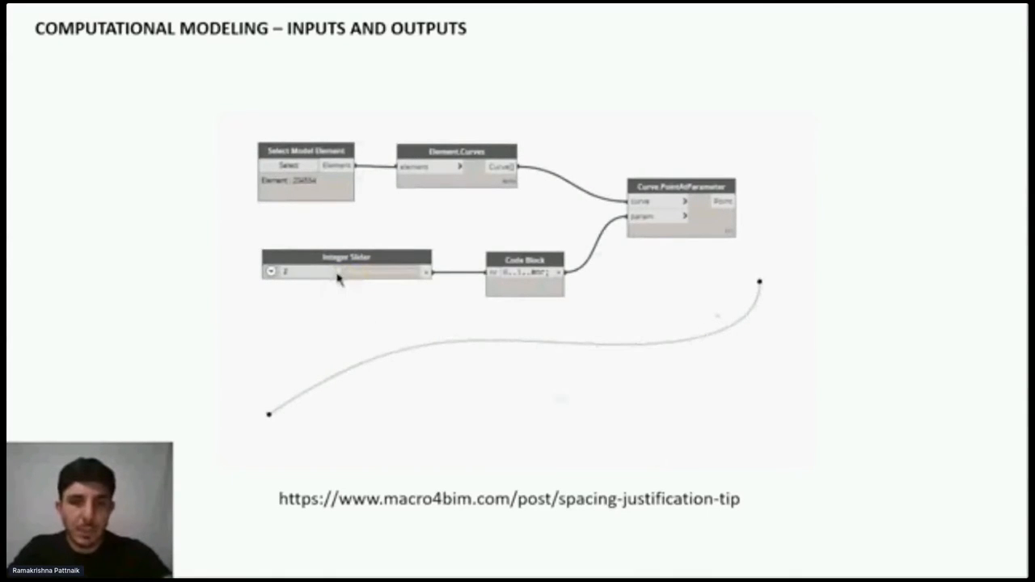
left_click_drag(340, 272, 369, 272)
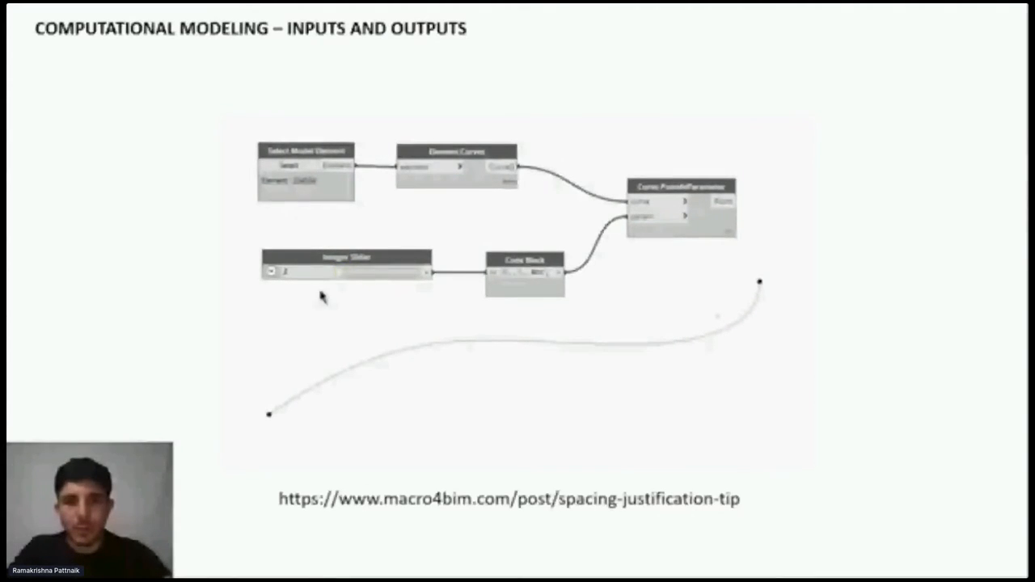
left_click_drag(307, 271, 368, 278)
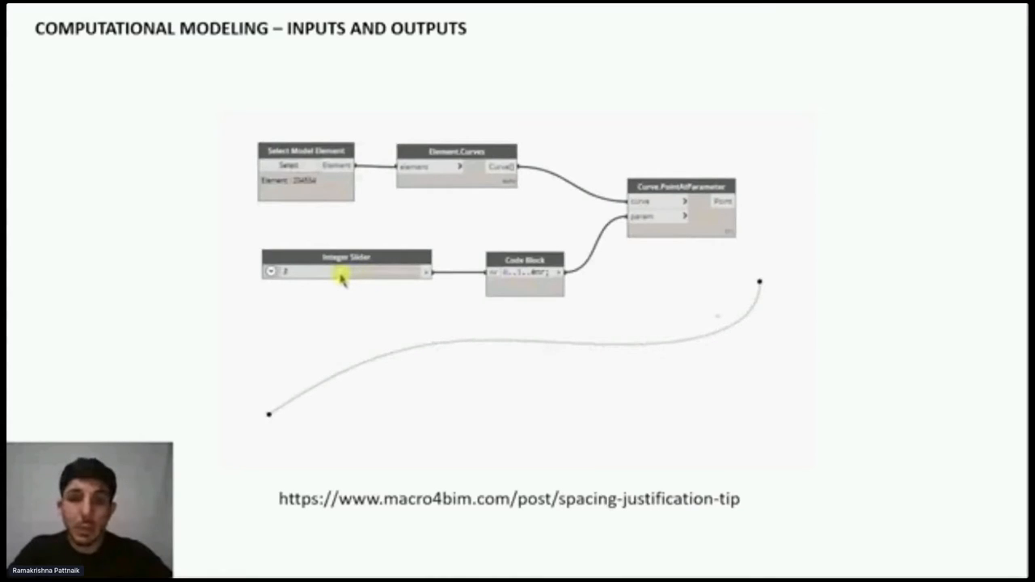
key("Right")
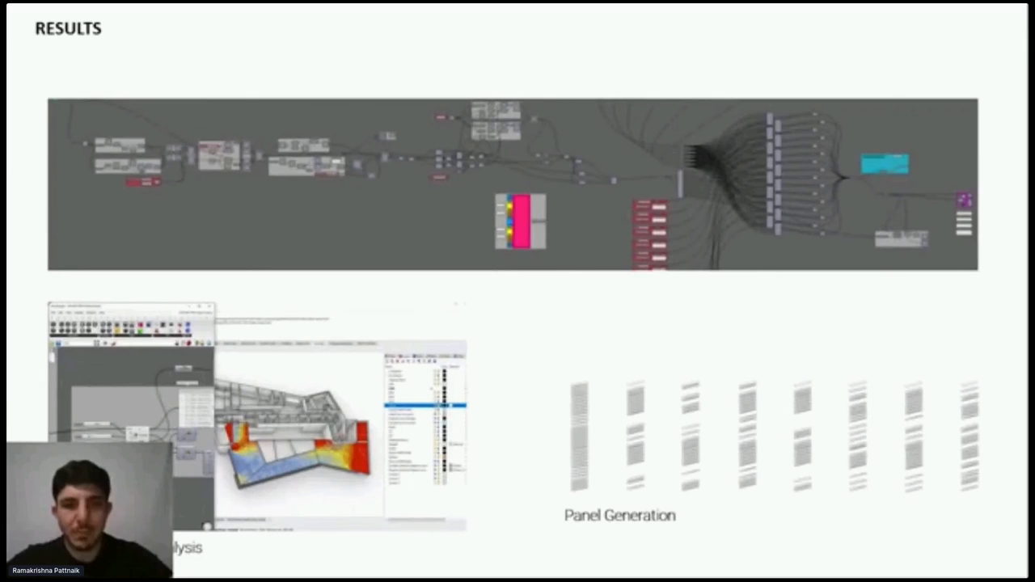
Advance past the Results slide to the Remove Barriers slide on training methods.
key("Right")
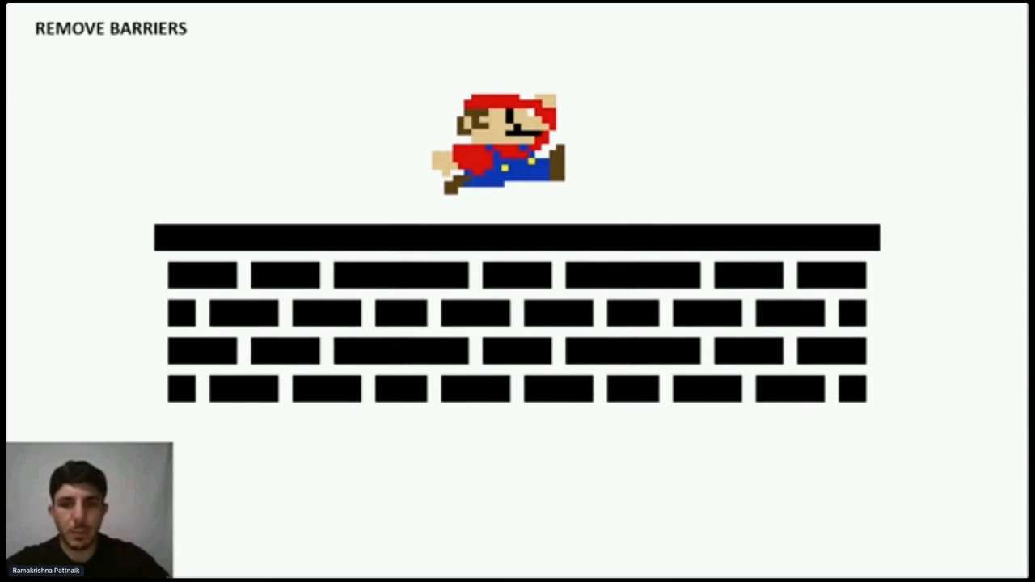
key("Right")
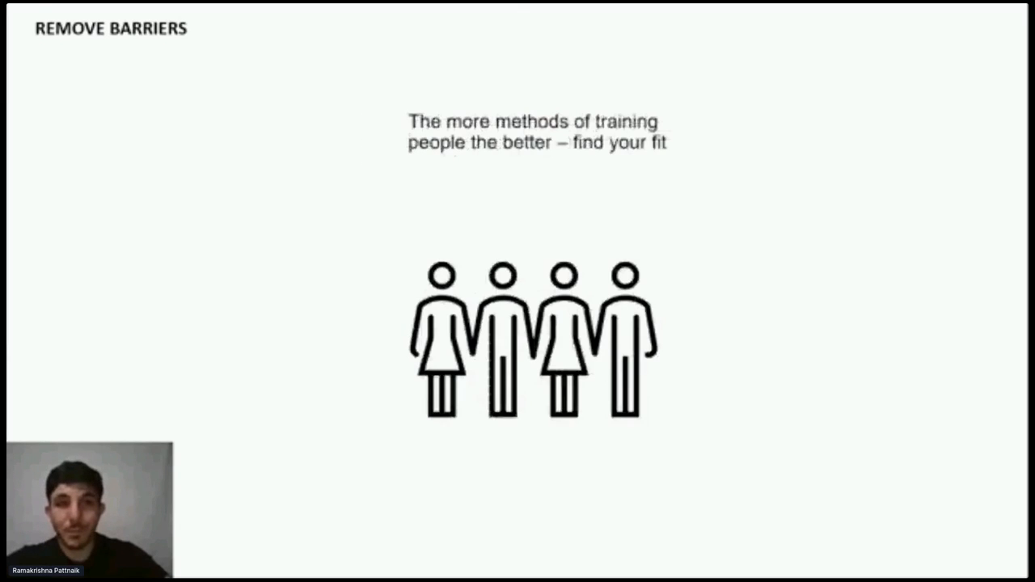